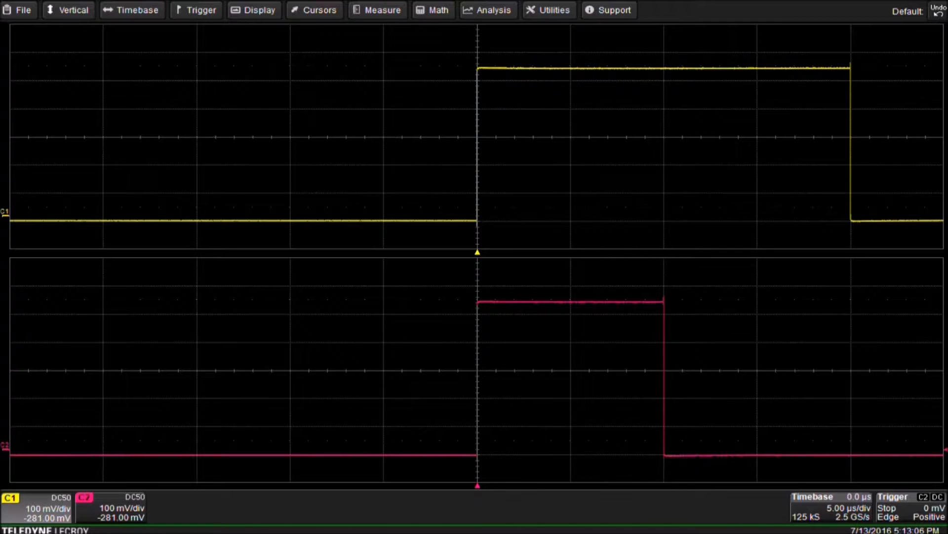
Turn on the measurement results table and open P1's mean(C2) settings
left_click(381, 10)
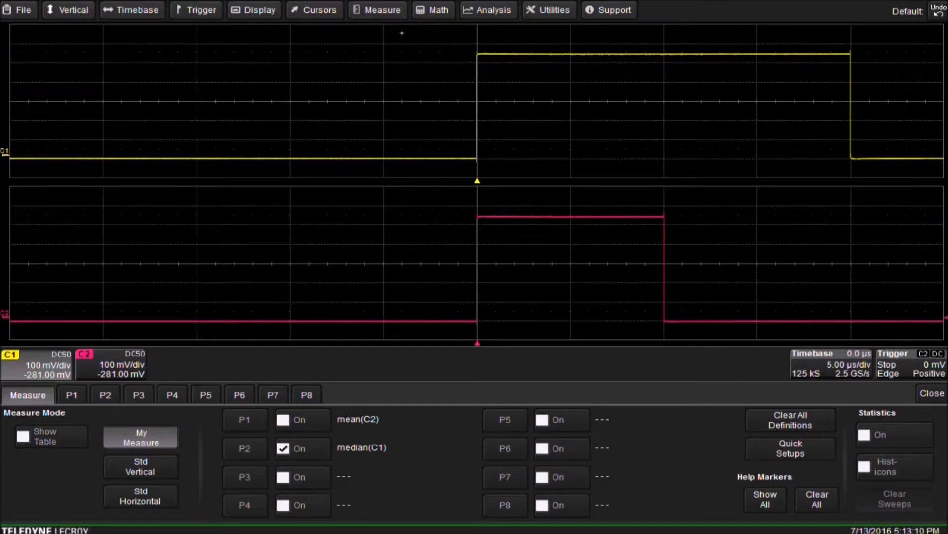
left_click(23, 436)
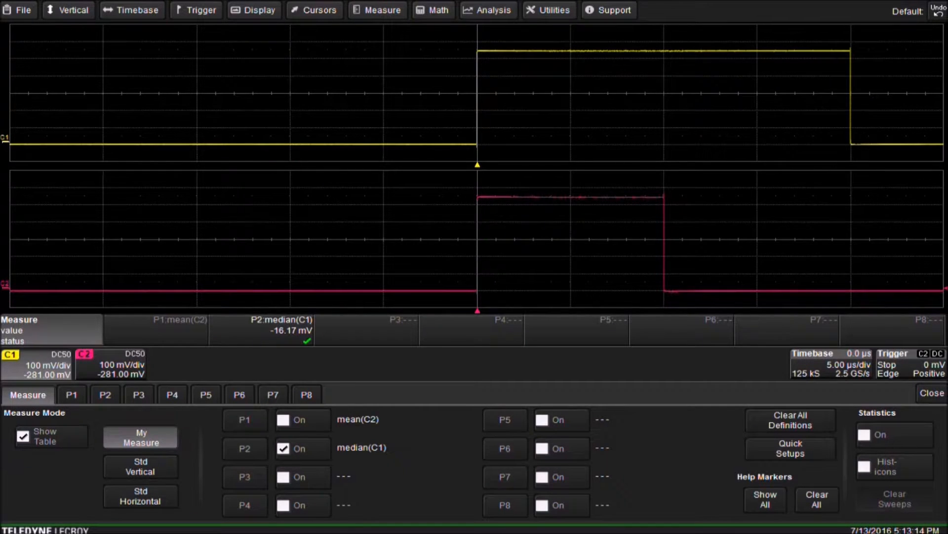
left_click(72, 394)
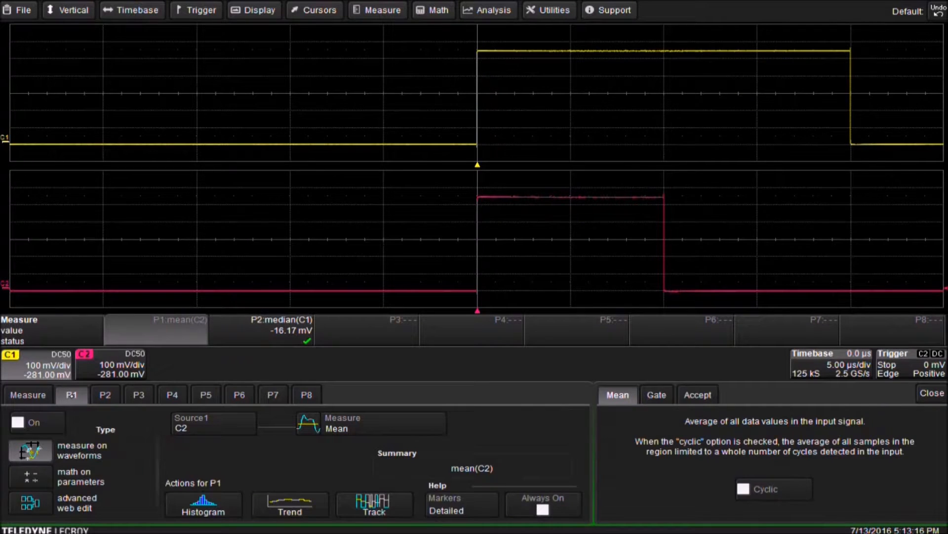
Set P1 to Maximum of C1 and P2 to Maximum of C2, then close Measure
left_click(212, 422)
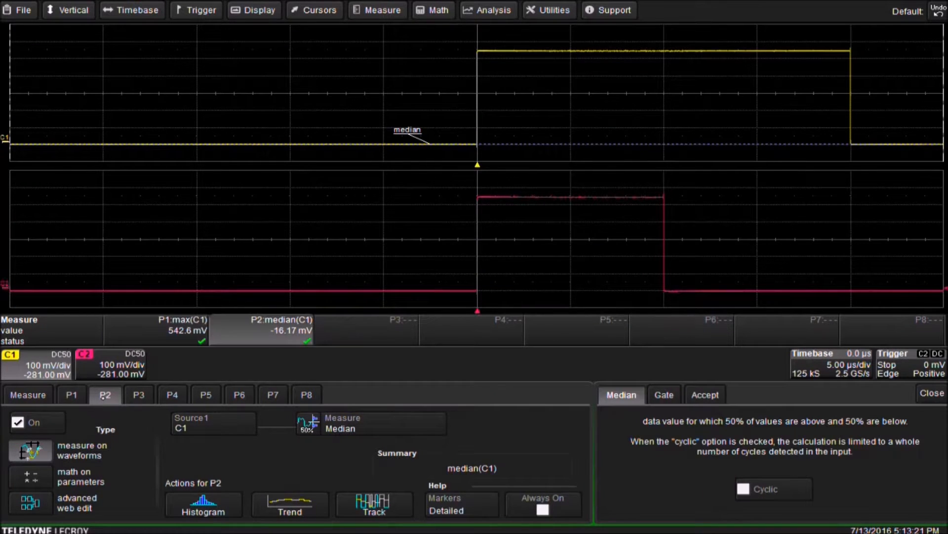
left_click(213, 421)
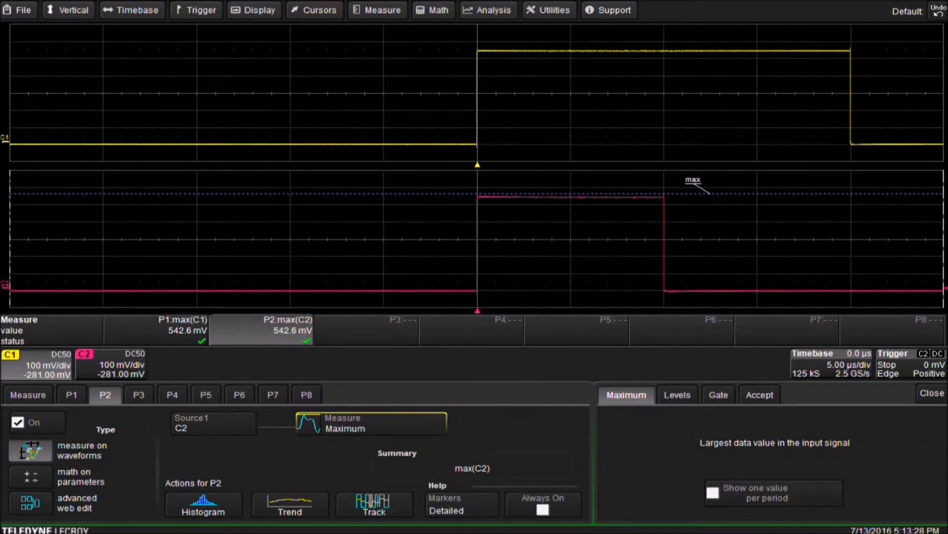
left_click(931, 392)
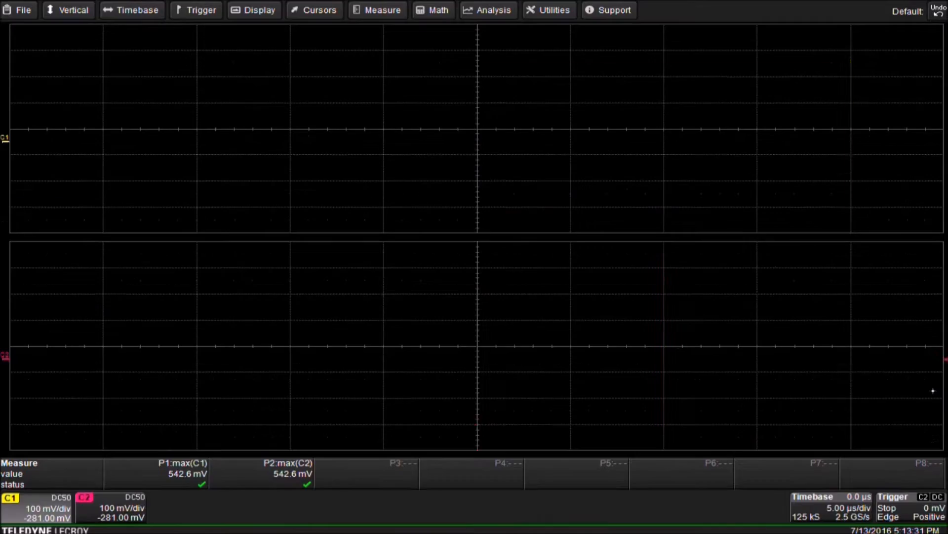
Enable Testing in Pass/Fail Setup and show Q1's Source1 choices
left_click(487, 10)
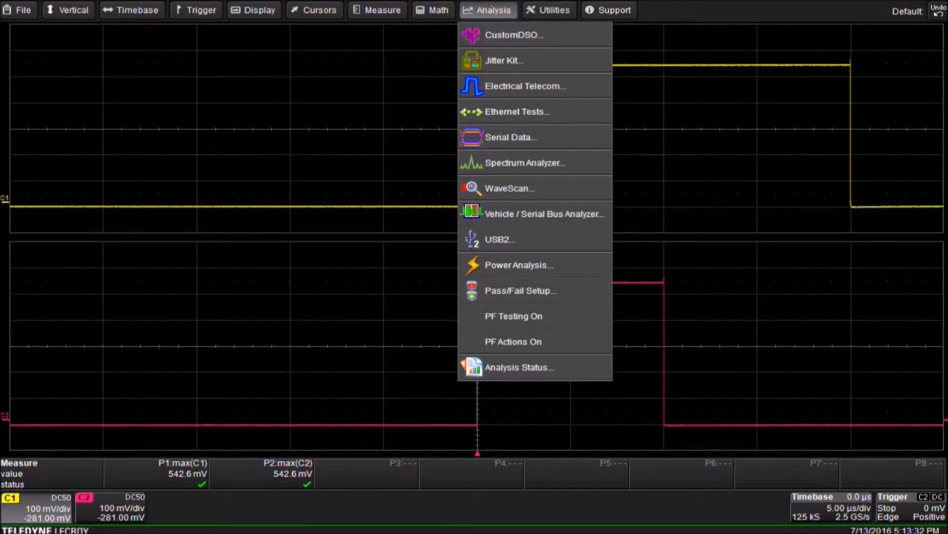
left_click(520, 291)
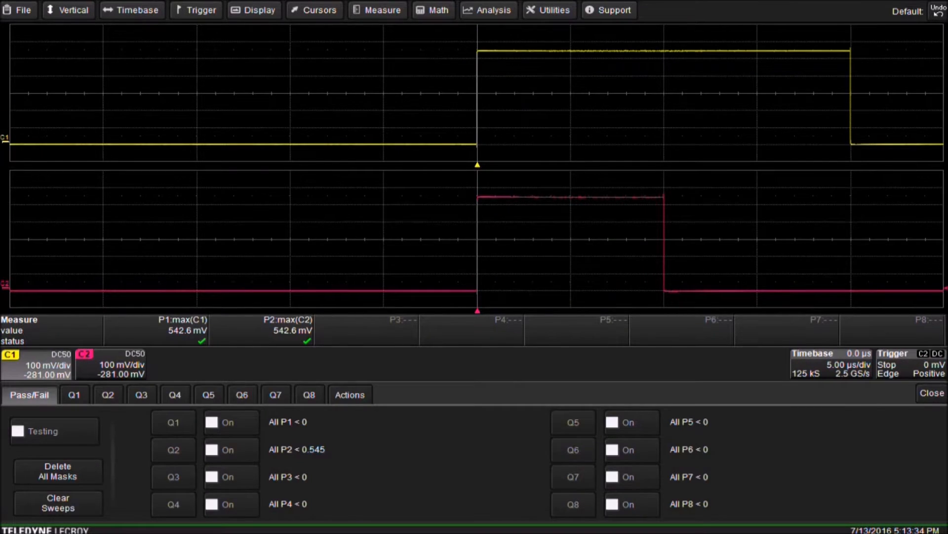
left_click(17, 430)
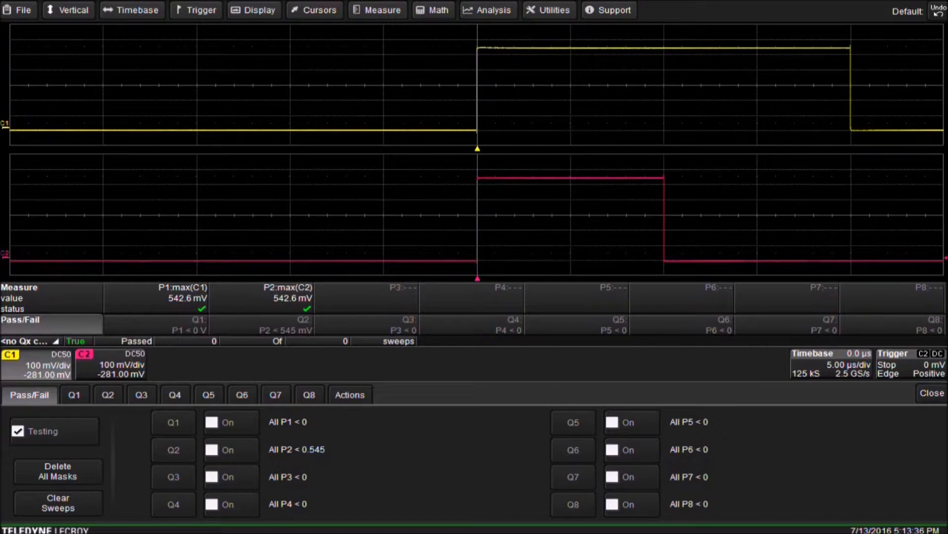
left_click(75, 394)
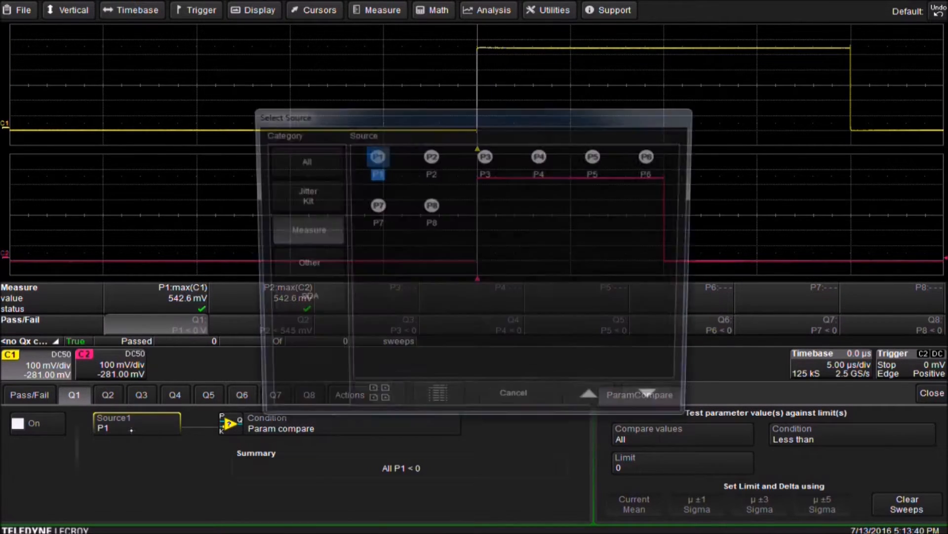
Make Q1 test P1 with a 545 mV limit
left_click(512, 392)
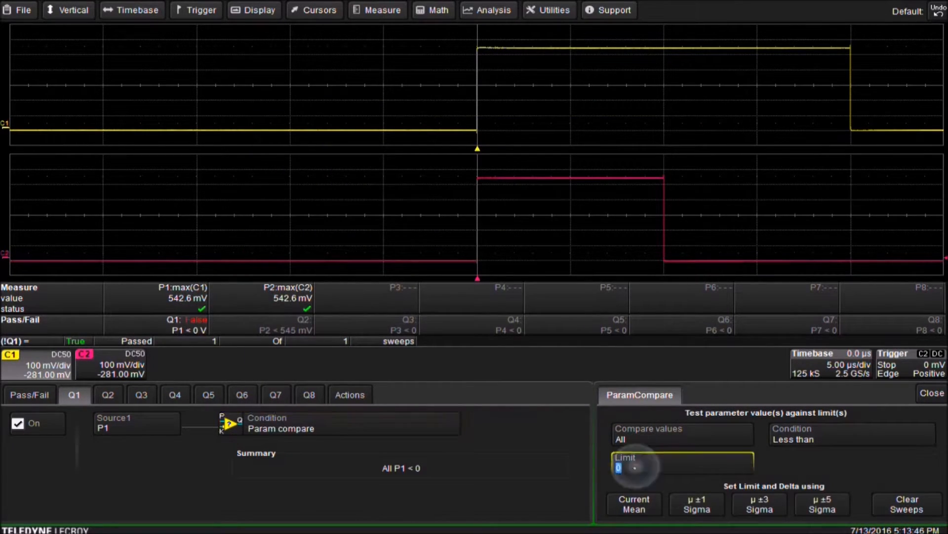
left_click(682, 467)
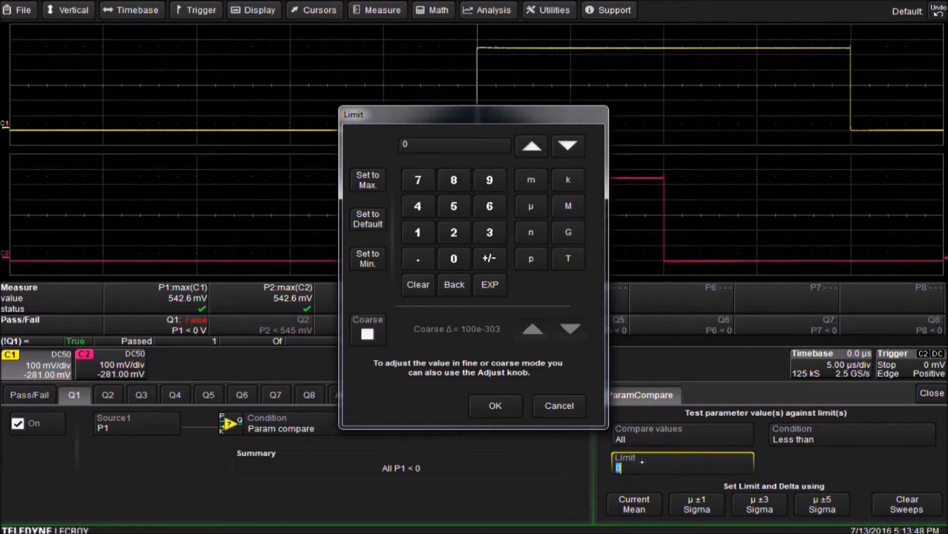
left_click(453, 206)
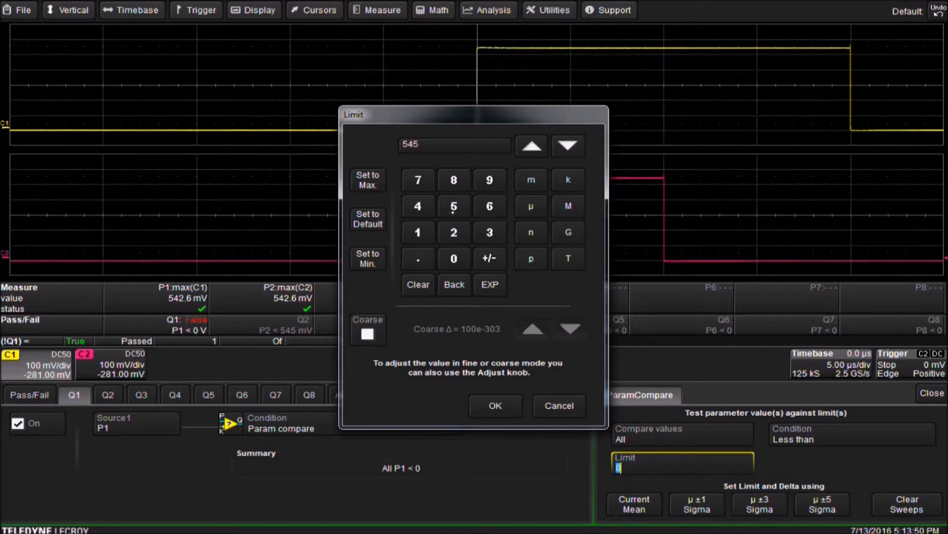
left_click(494, 405)
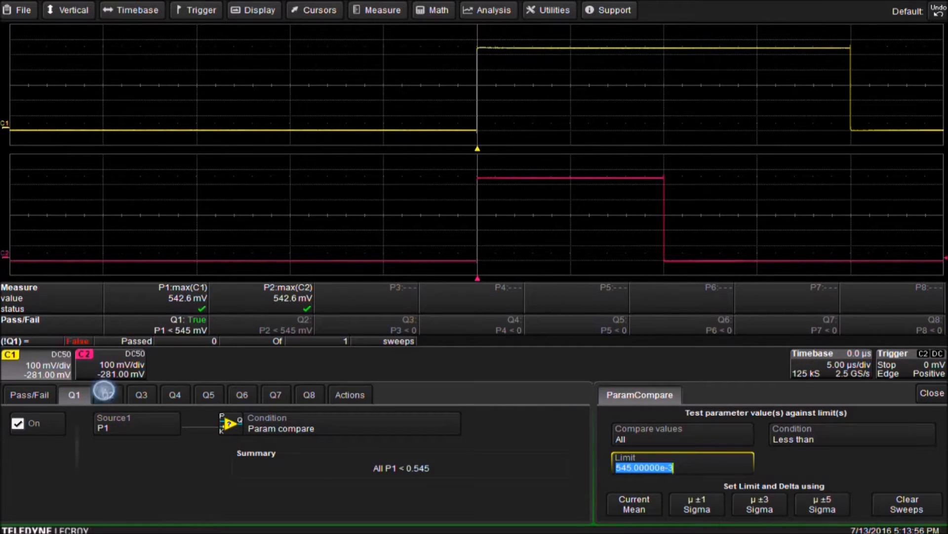
Enable Q2 (P2 < 545 mV) and check Enable Actions
left_click(108, 394)
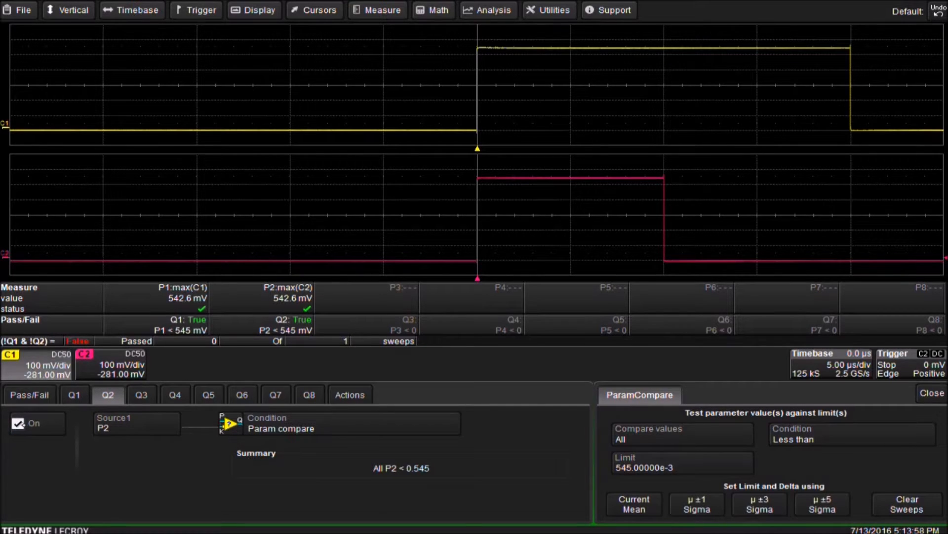
left_click(349, 394)
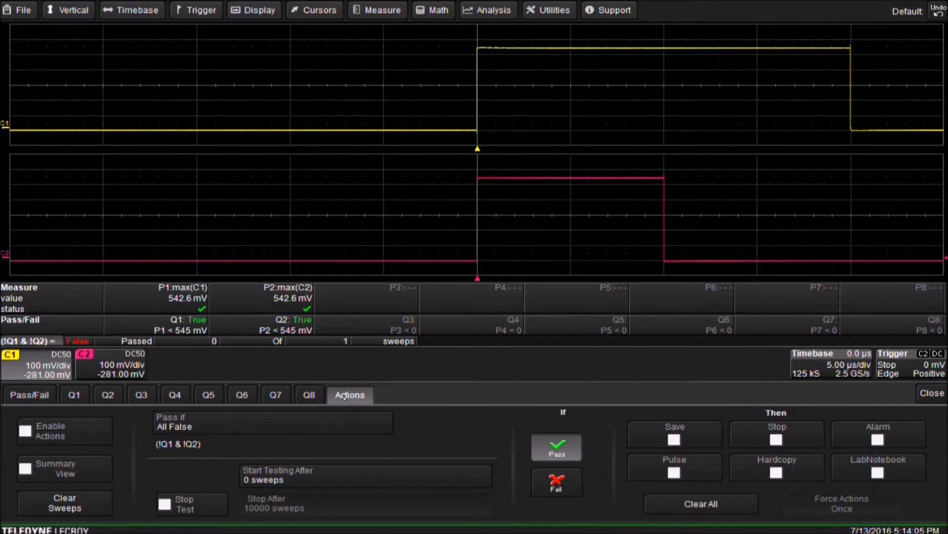
left_click(25, 430)
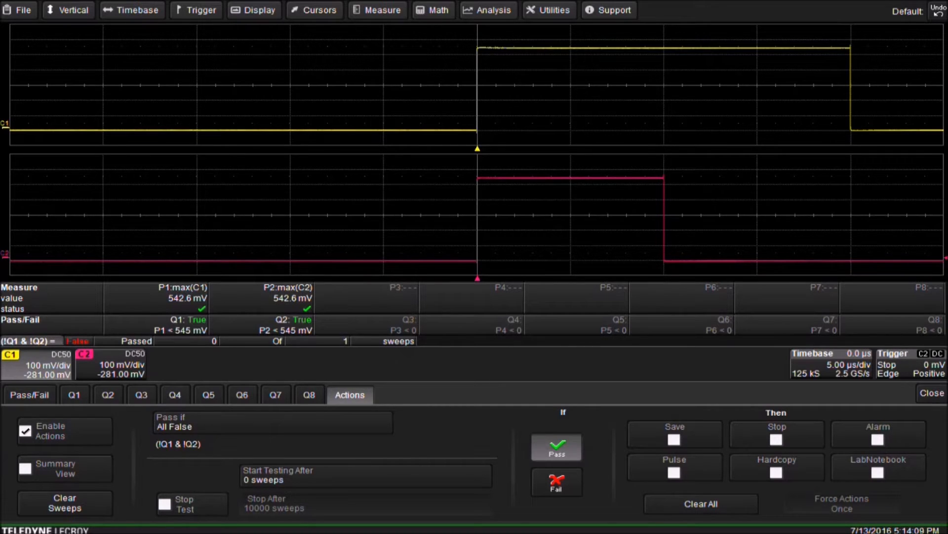
Set Pass if to All True, add a LabNotebook action on Fail, and start Normal trigger
left_click(272, 421)
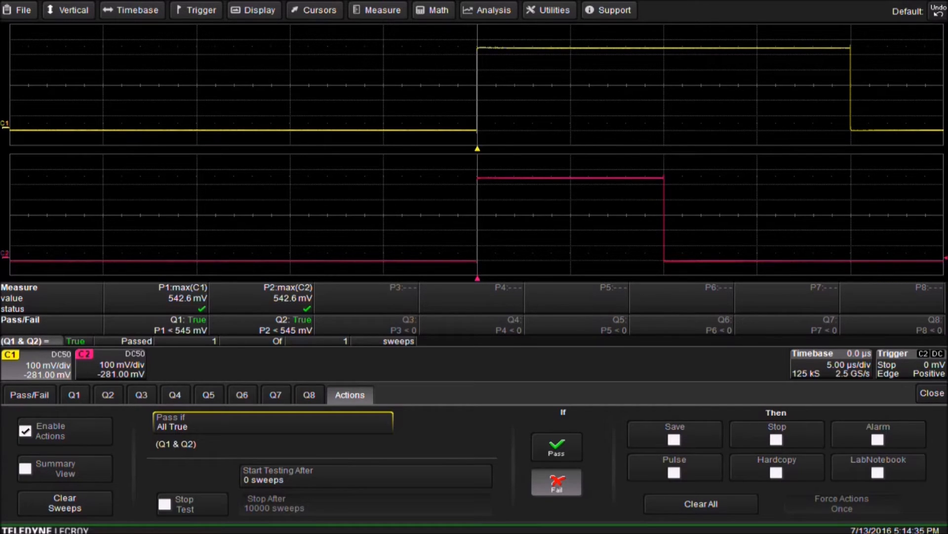
left_click(878, 472)
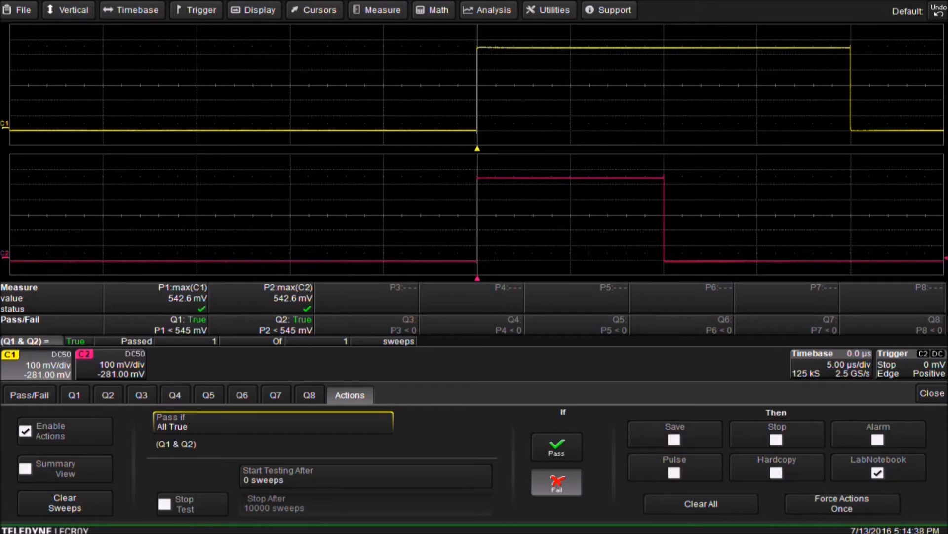
left_click(878, 472)
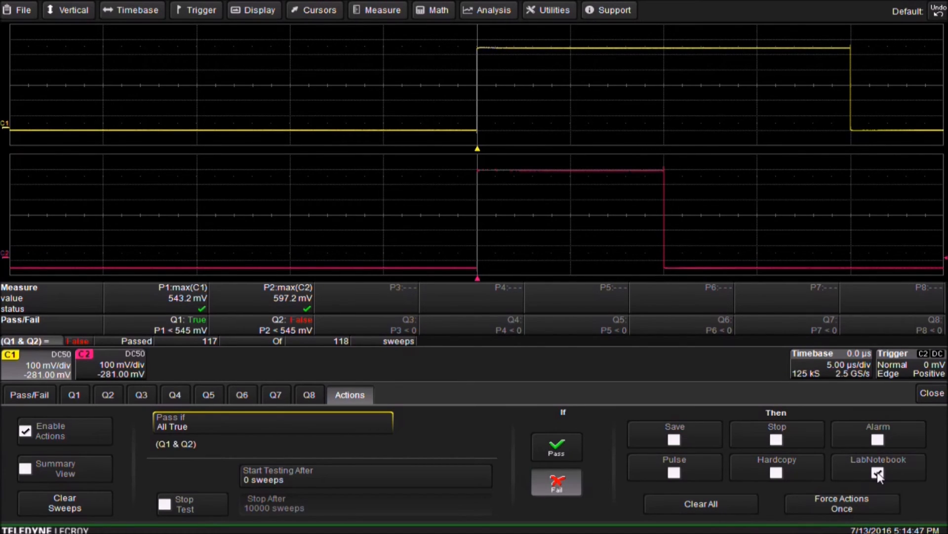
Stop acquisition and open File > LabNotebook to view the saved entries
left_click(878, 472)
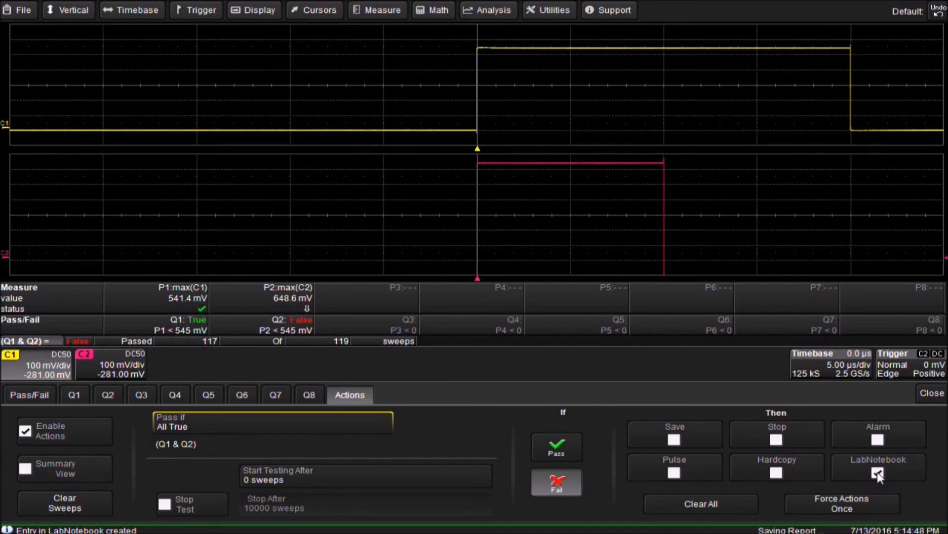
left_click(22, 10)
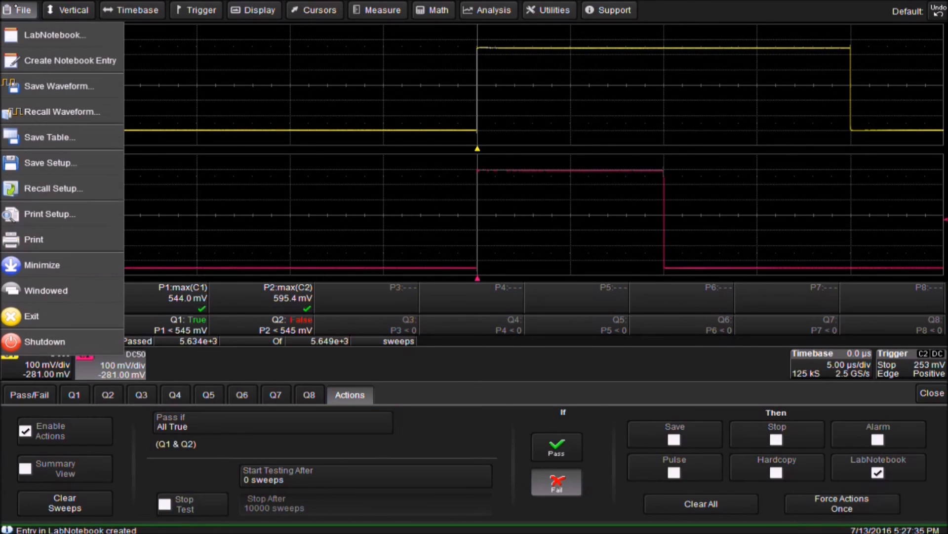
left_click(54, 35)
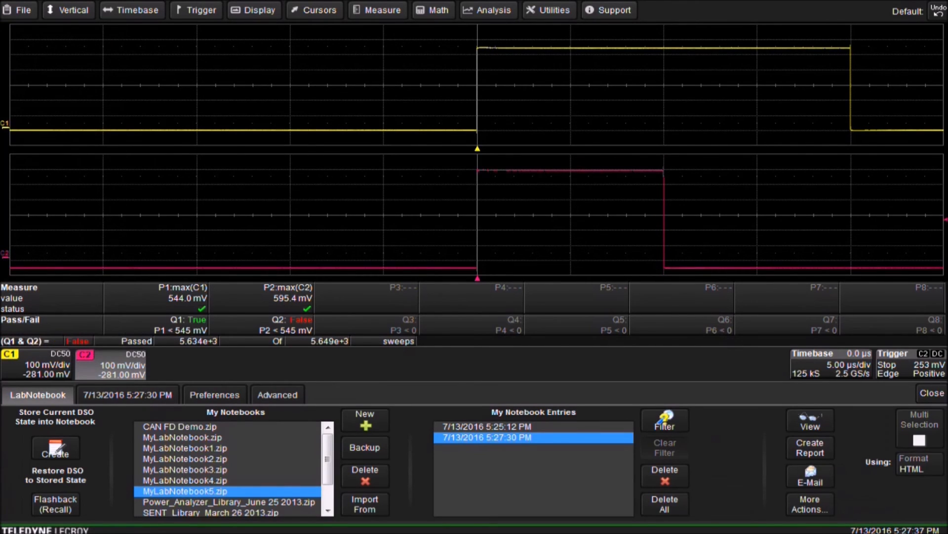